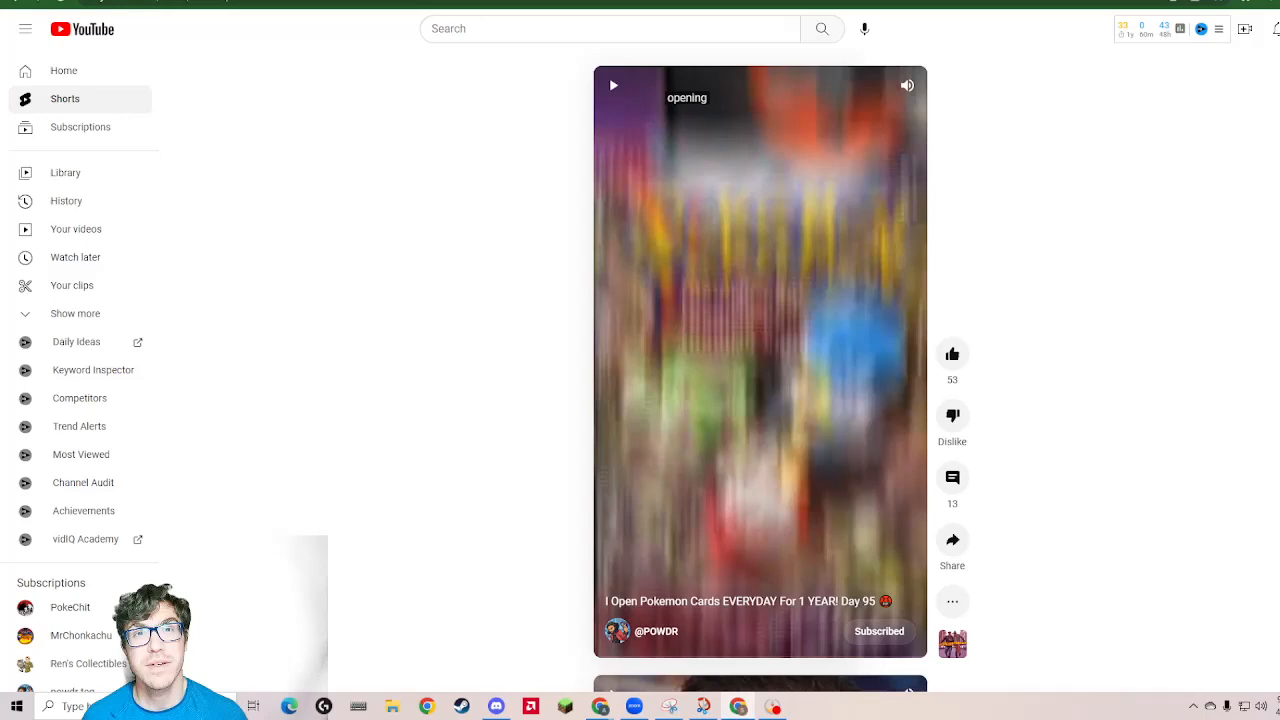
mouse_move(790, 322)
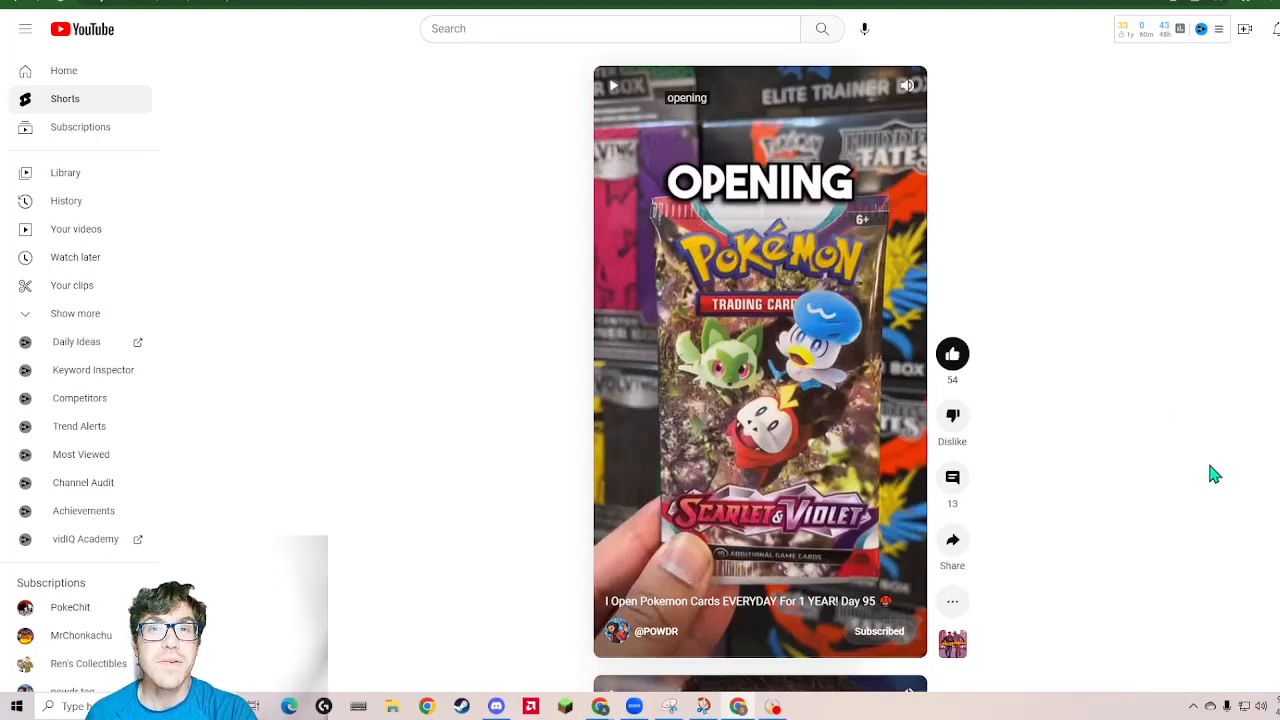
mouse_move(1216, 514)
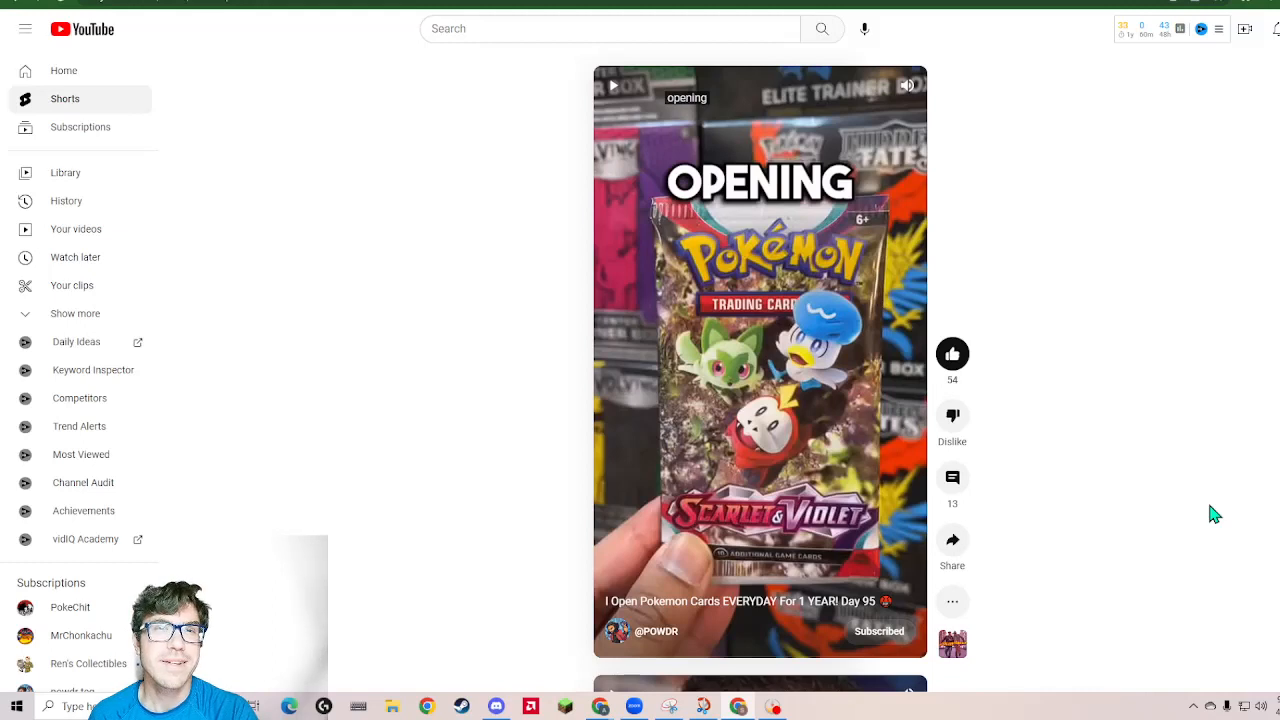
mouse_move(1162, 492)
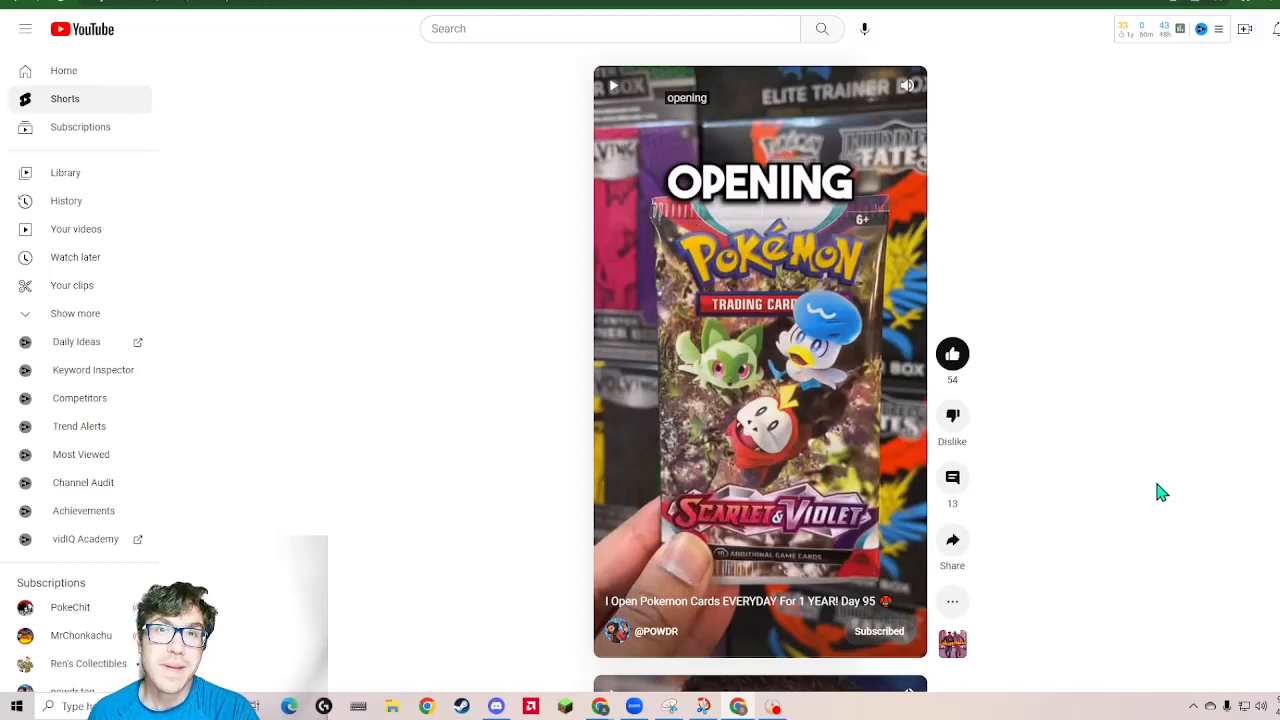